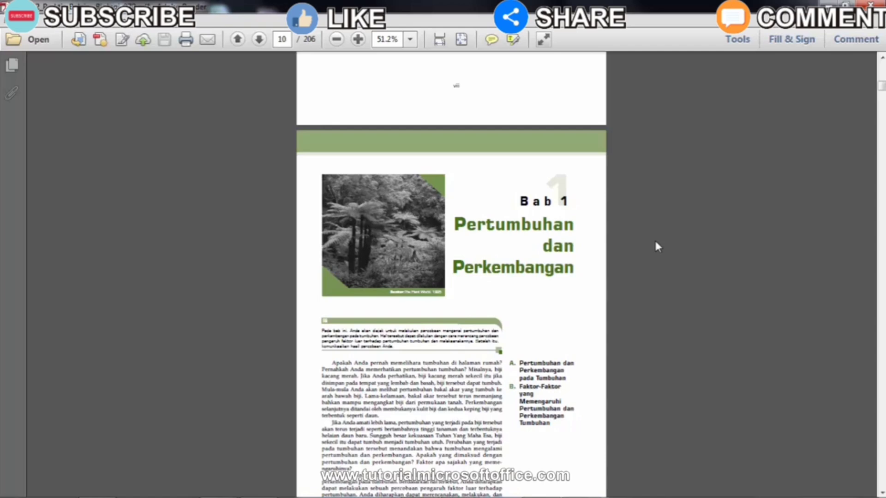
{"action": "mouse_move", "coordinate": [747, 176]}
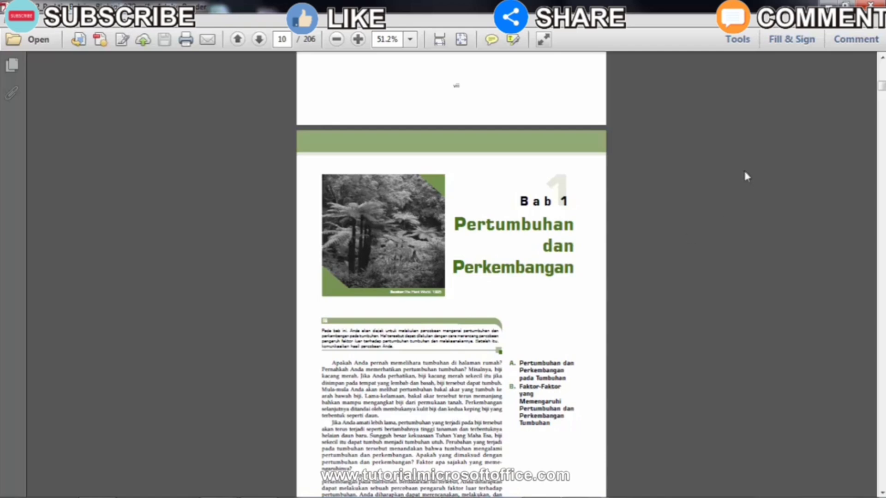
{"action": "mouse_move", "coordinate": [671, 260]}
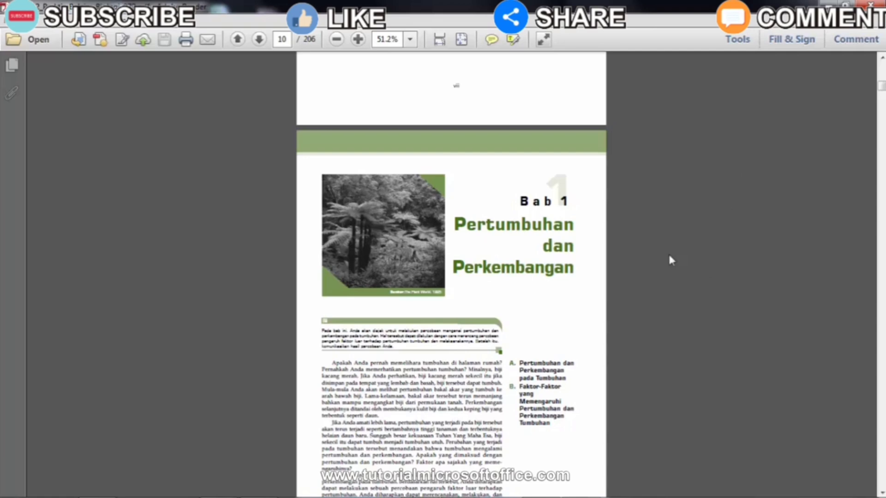
Step: Open the Print dialog and set Page Sizing to Multiple with 4 pages per sheet
{"action": "scroll", "scroll_direction": "down", "scroll_amount": 3}
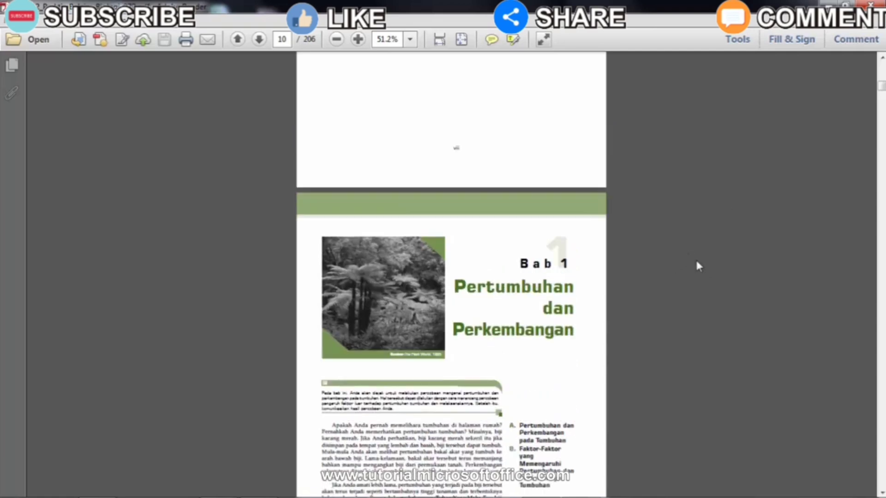
{"action": "mouse_move", "coordinate": [709, 264]}
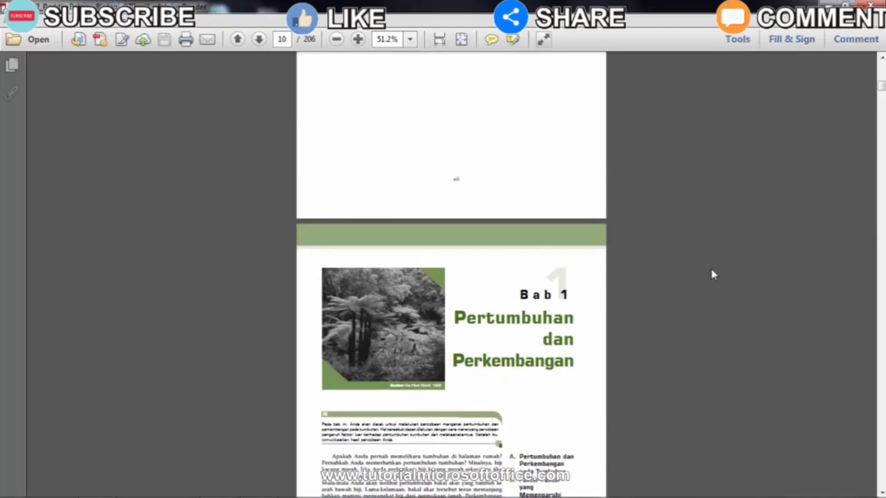
{"action": "left_click", "coordinate": [11, 65]}
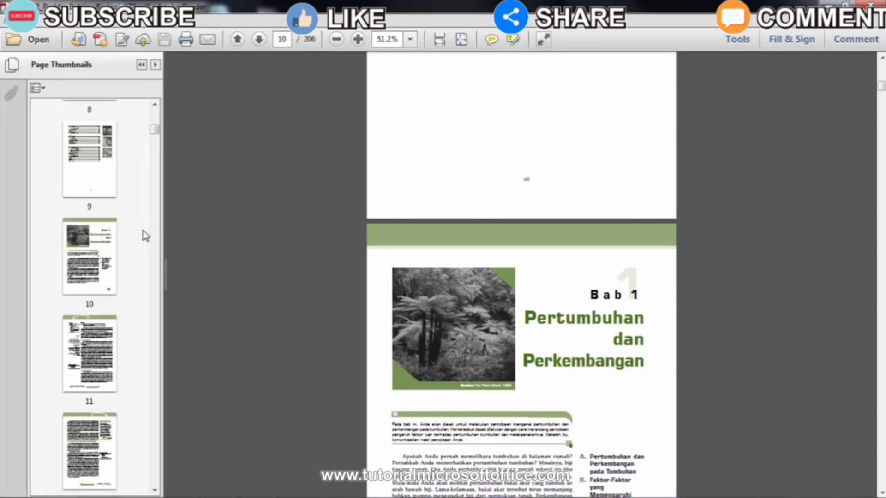
{"action": "left_click", "coordinate": [13, 64]}
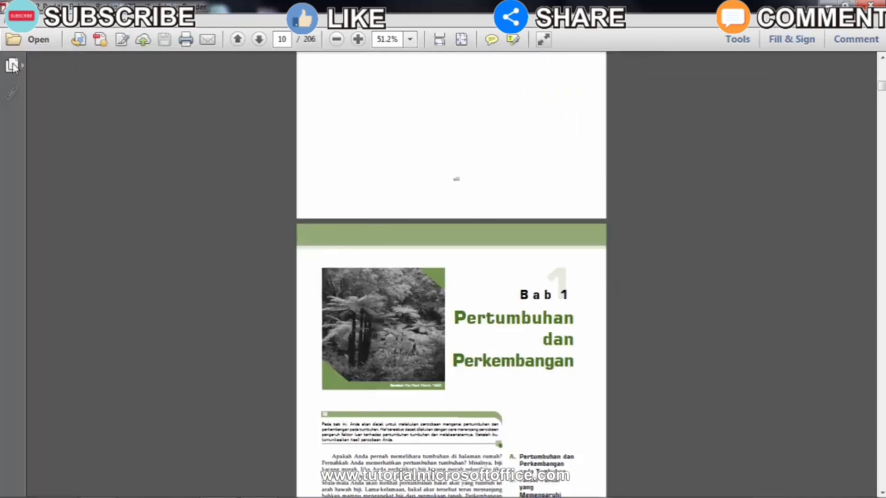
{"action": "left_click", "coordinate": [185, 38]}
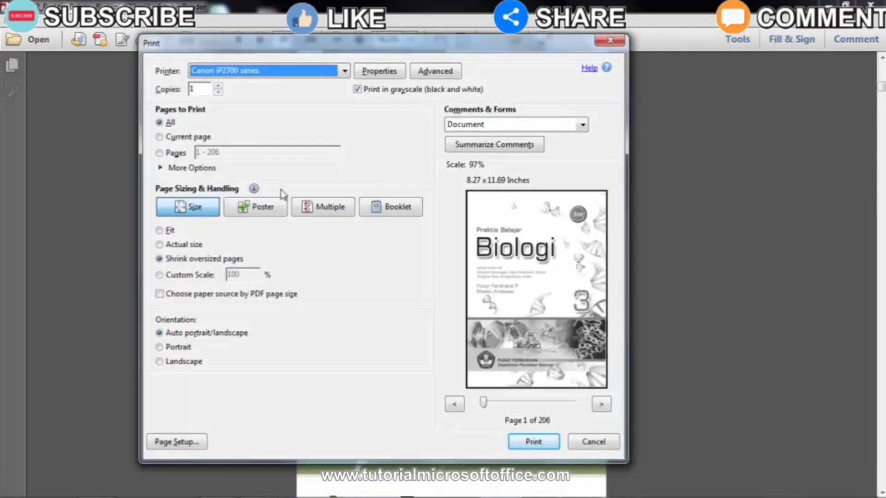
{"action": "left_click", "coordinate": [323, 207]}
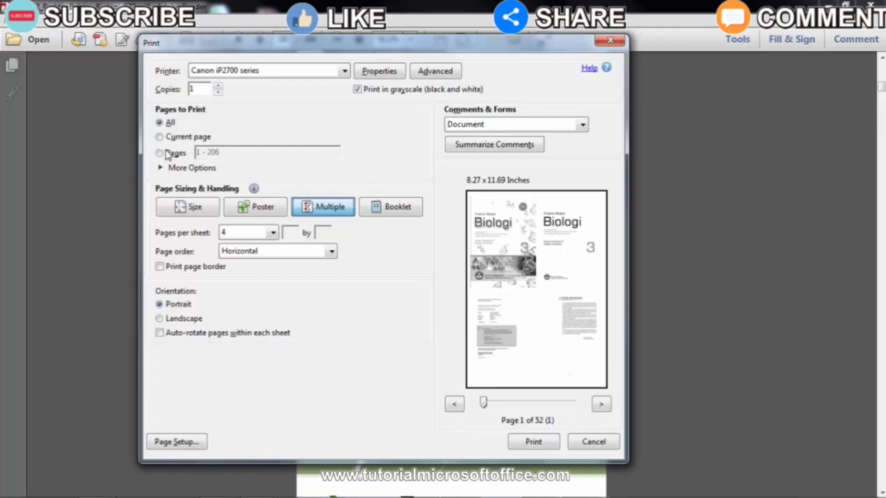
Step: Set the page range to 10-13 and print those four pages on one sheet
{"action": "left_click", "coordinate": [160, 153]}
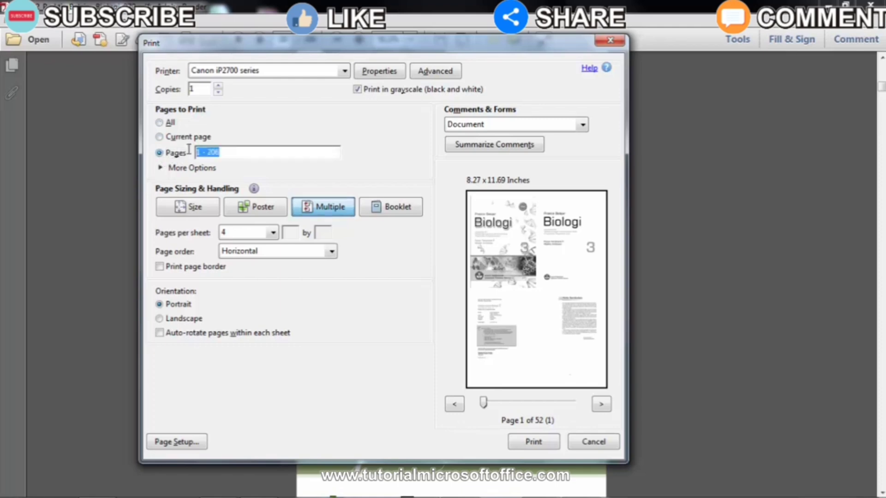
{"action": "type", "text": "10"}
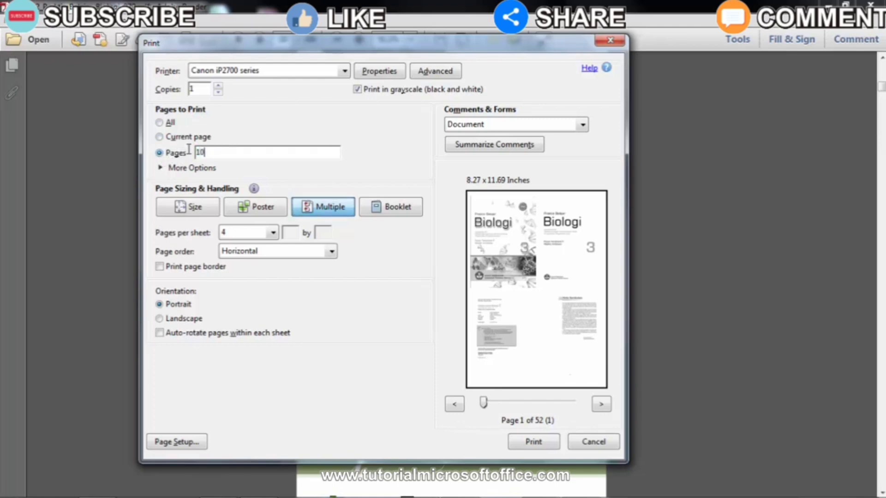
{"action": "type", "text": "-"}
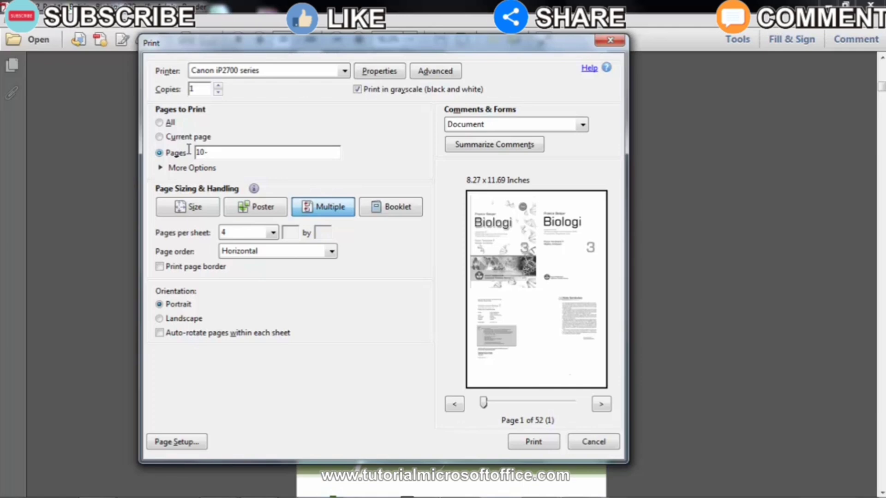
{"action": "type", "text": "13"}
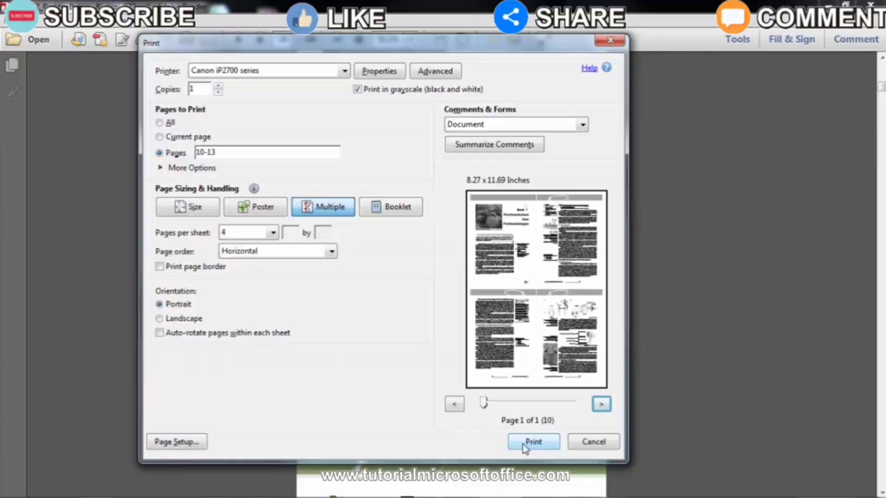
{"action": "left_click", "coordinate": [532, 442]}
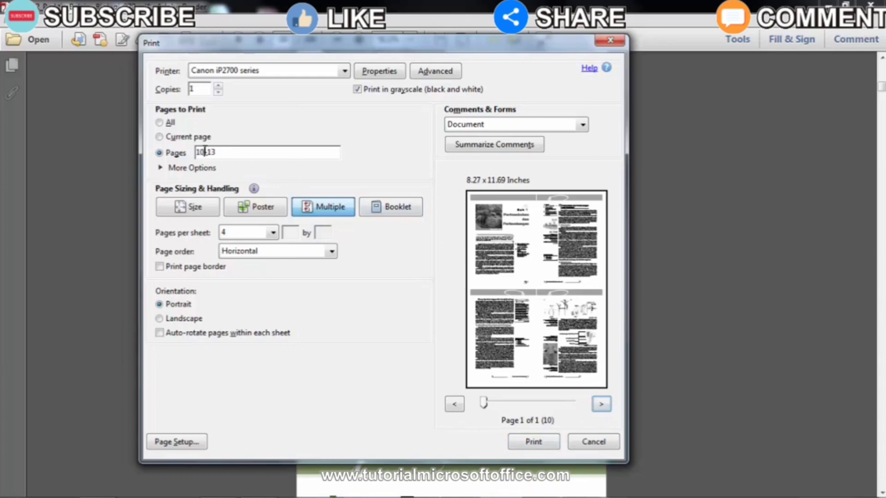
{"action": "mouse_move", "coordinate": [281, 169]}
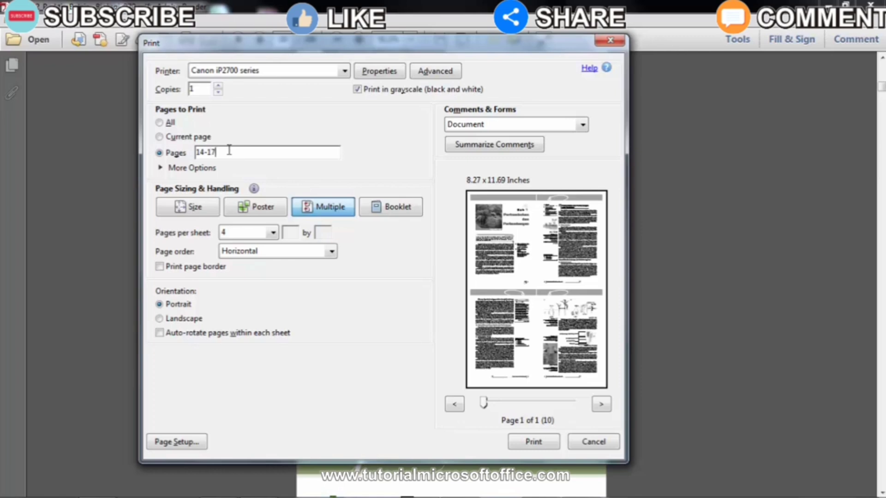
Step: Print pages 14-17 on one sheet as the back side
{"action": "left_click", "coordinate": [601, 403]}
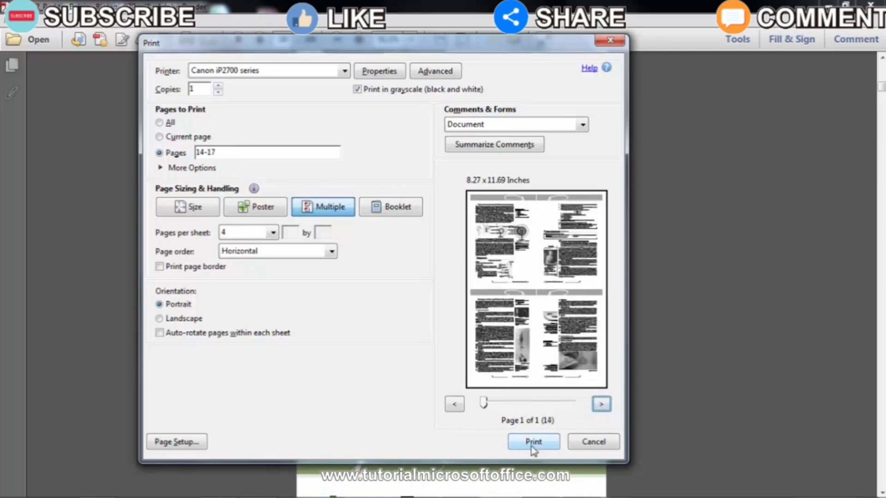